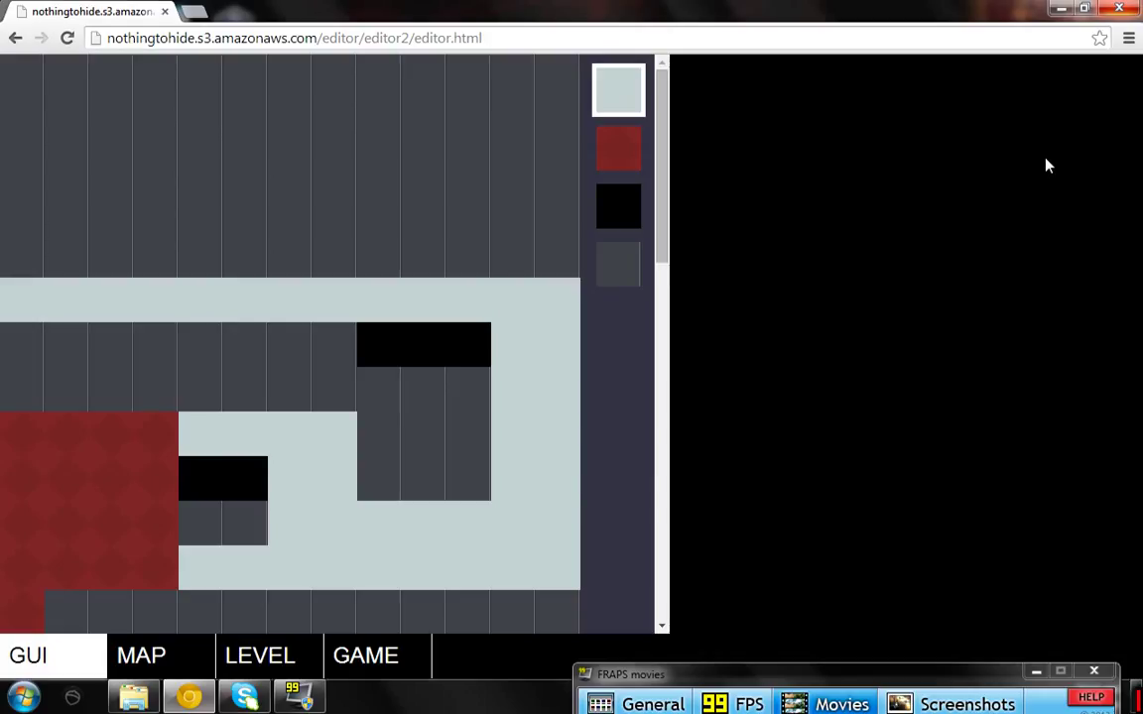
mouse_move(1009, 165)
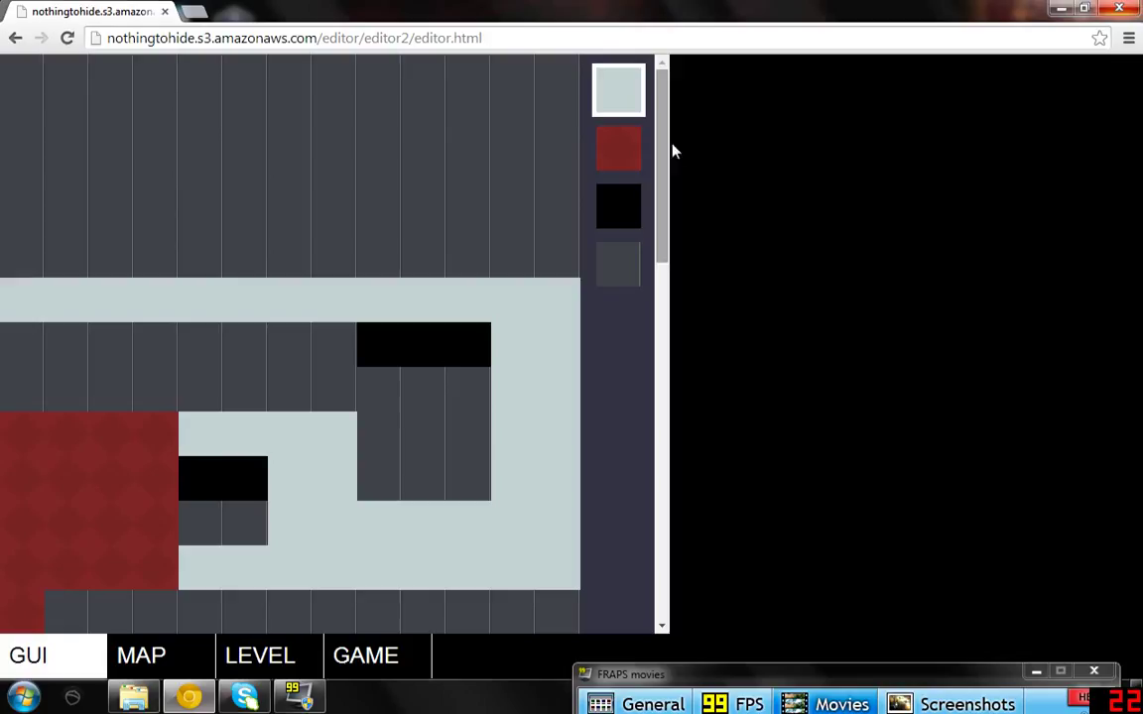
mouse_move(698, 148)
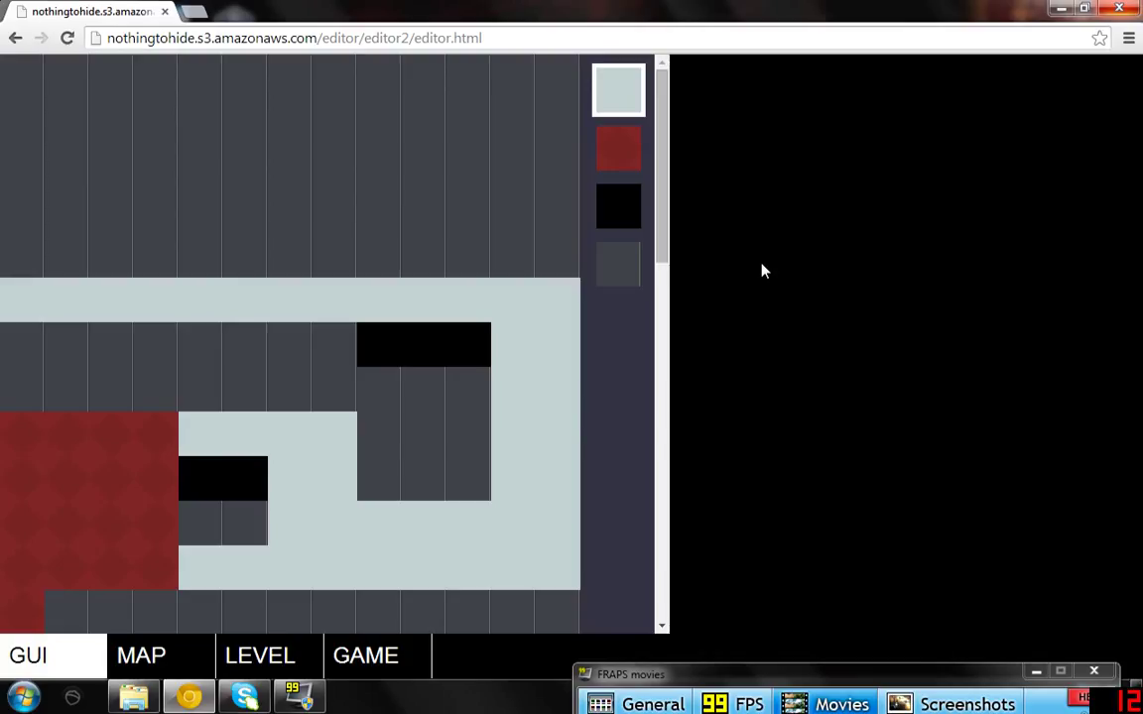
mouse_move(151, 137)
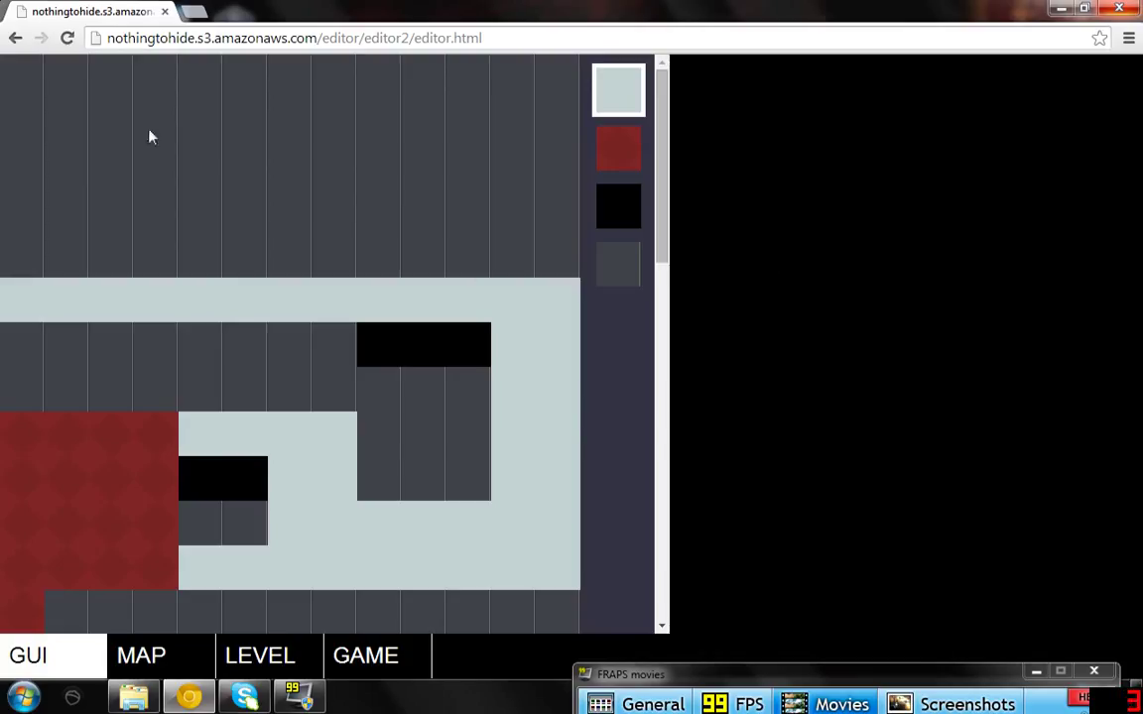
mouse_move(620, 261)
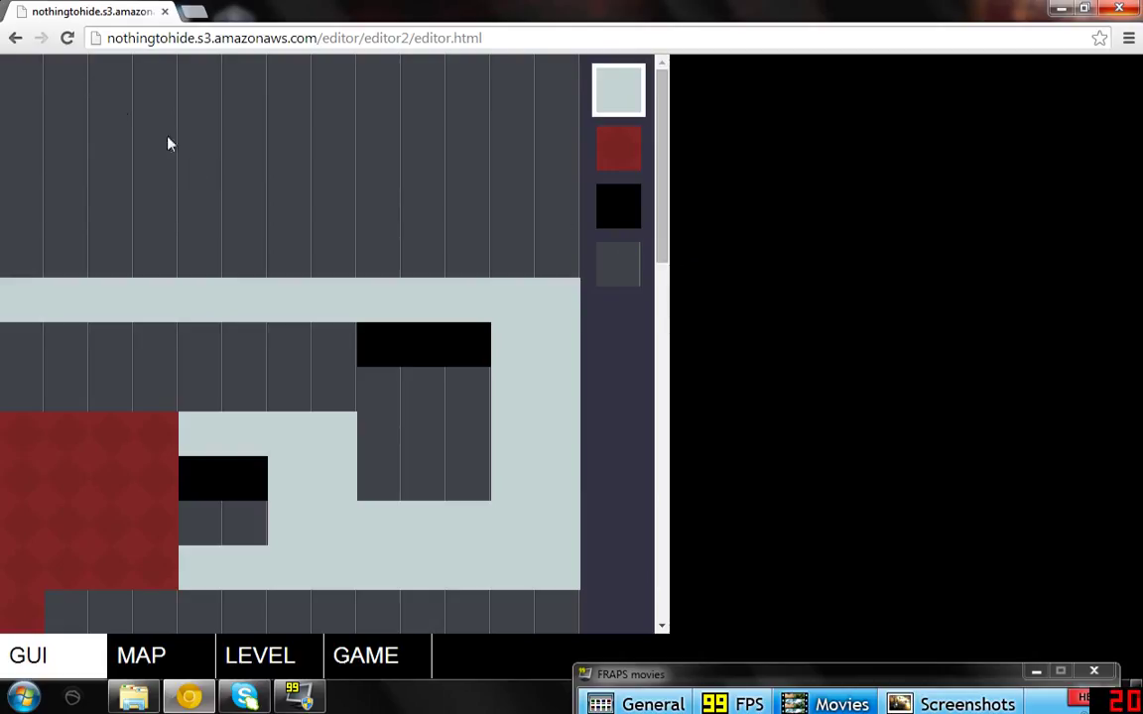
mouse_move(666, 115)
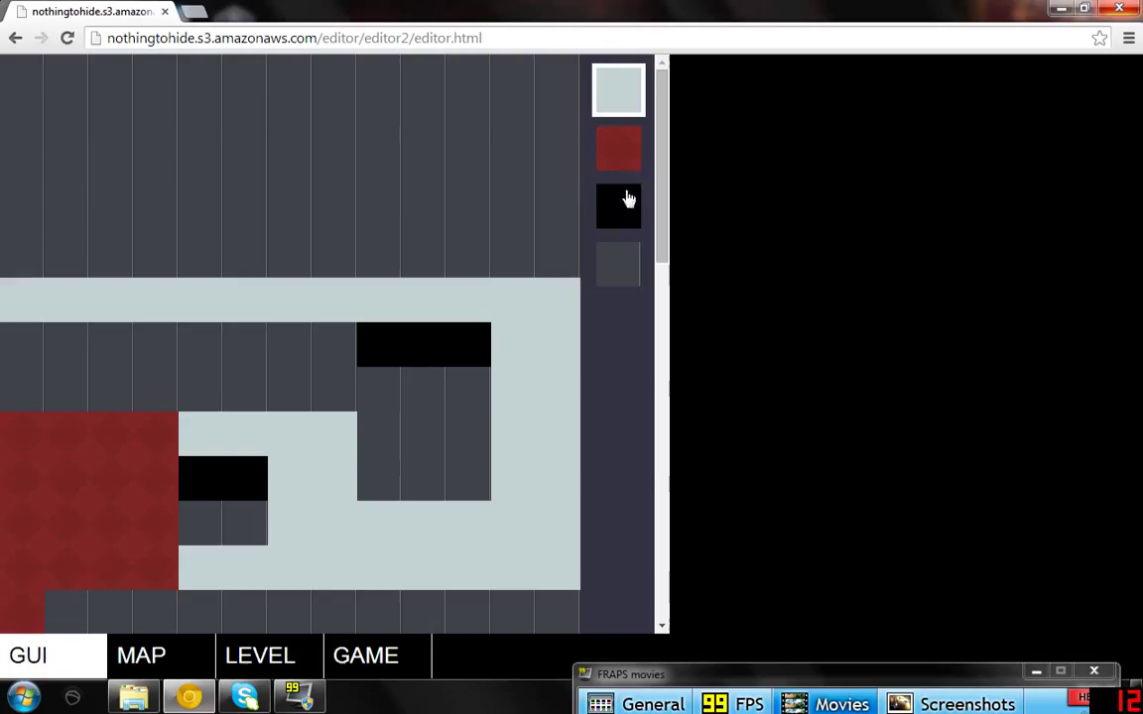
mouse_move(43, 631)
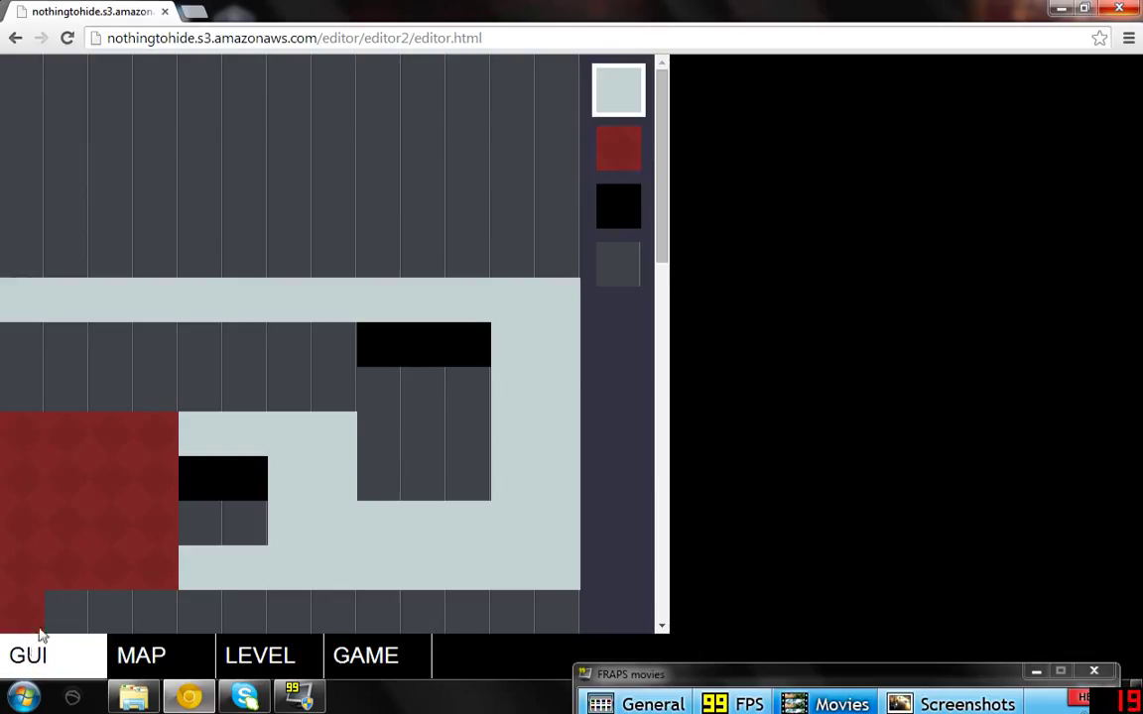
mouse_move(623, 277)
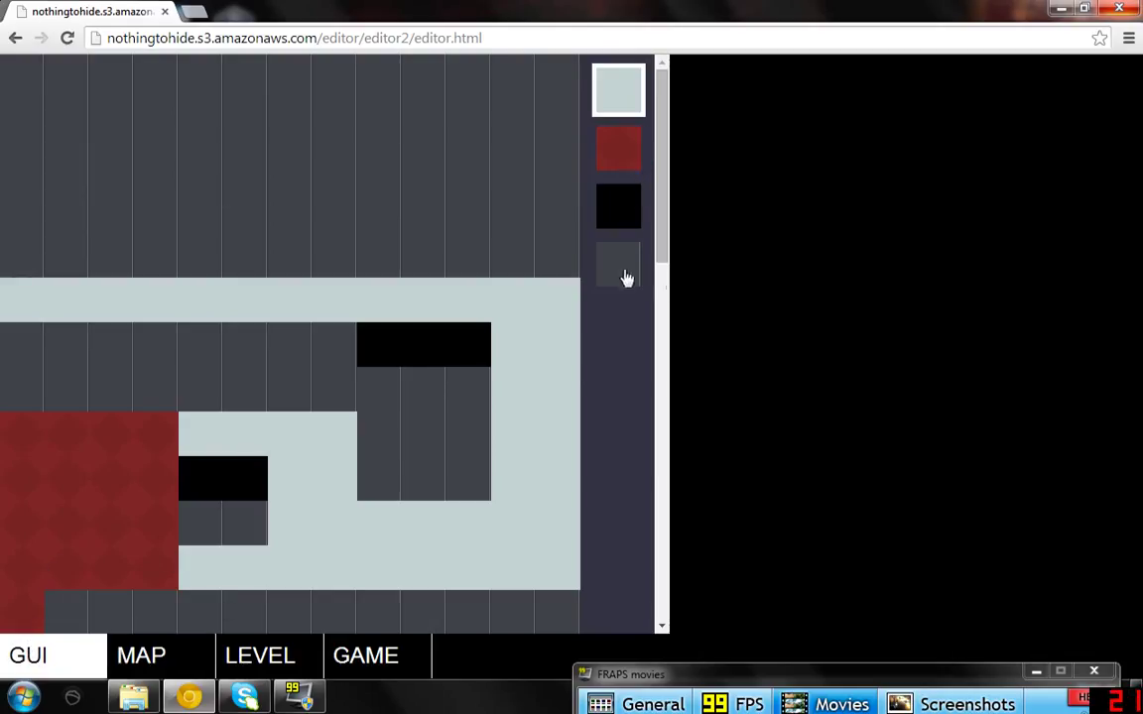
mouse_move(246, 268)
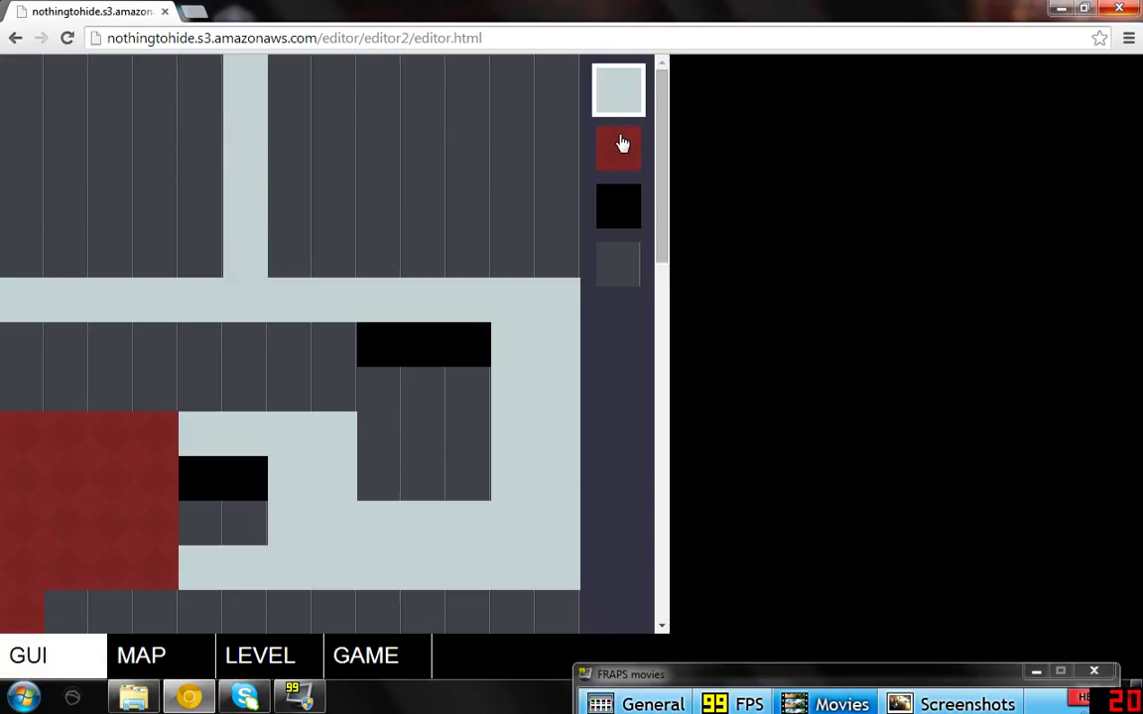
Paint more red carpet and longer black screen tiles, then view the text map and level JSON
click(618, 147)
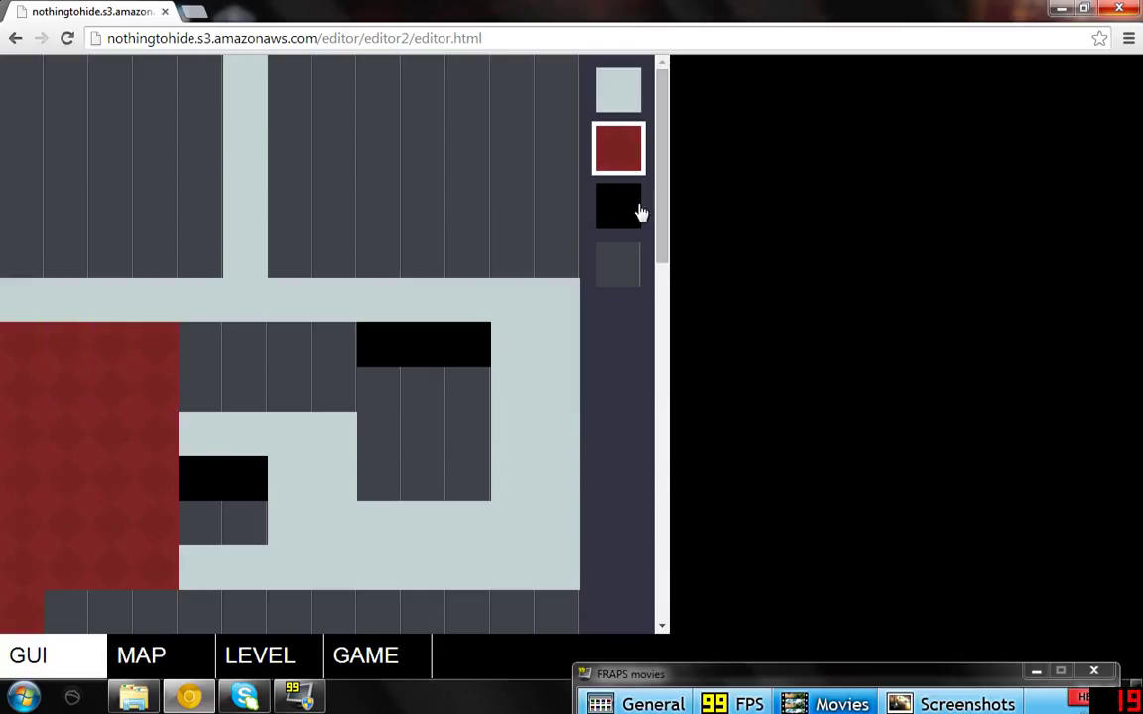
click(617, 263)
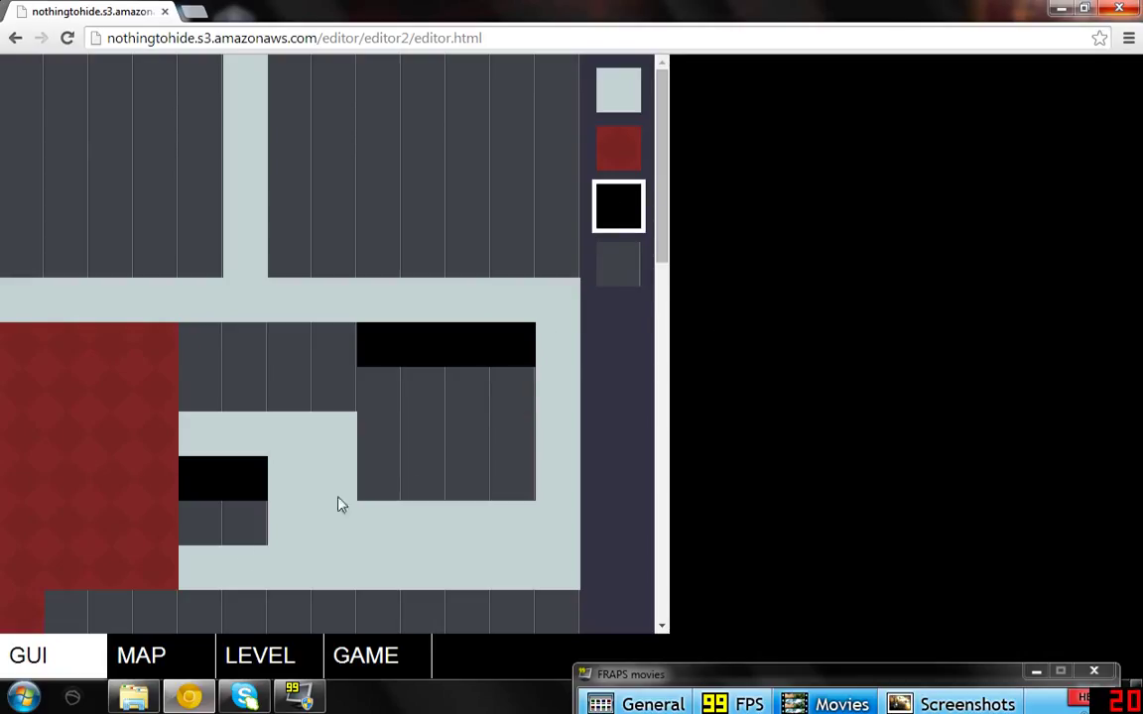
click(141, 655)
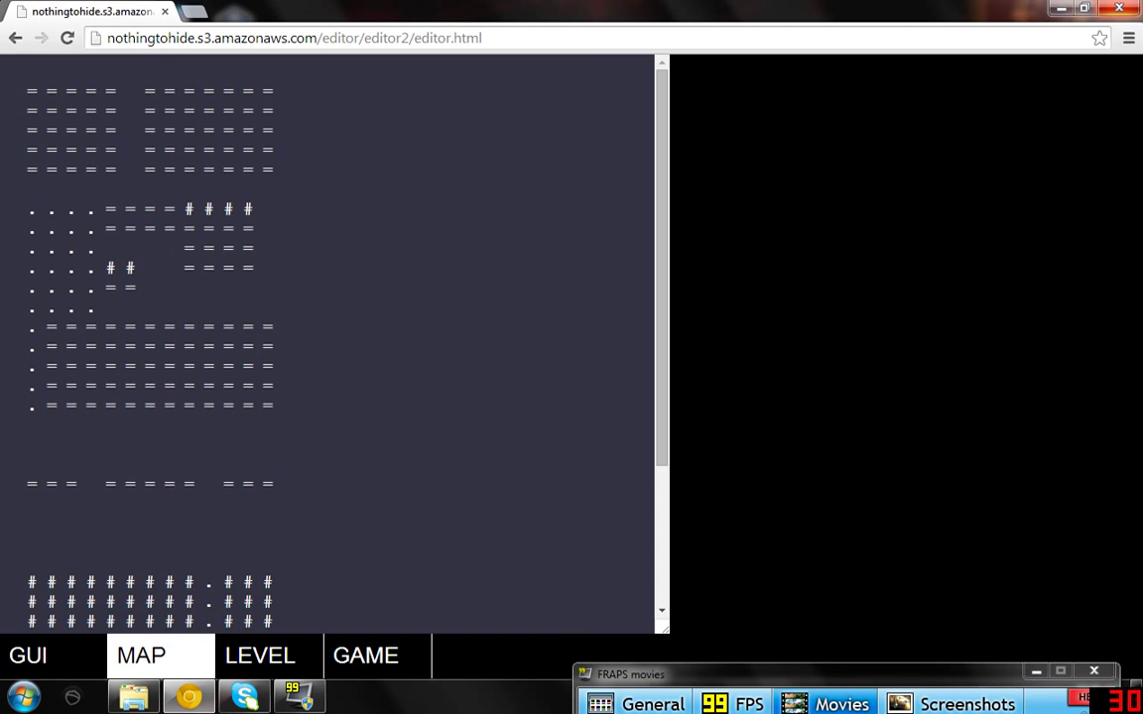
click(260, 656)
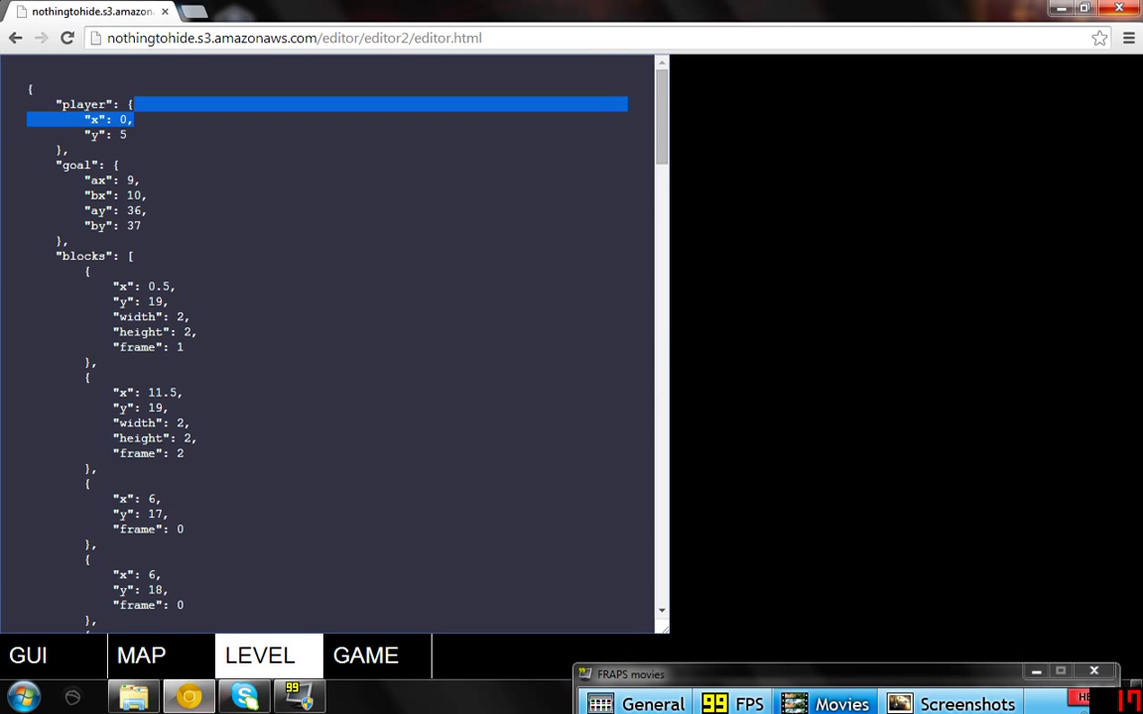
Scroll the level JSON down to "dialogues" and select the speaker's name in the message
scroll(down, 3)
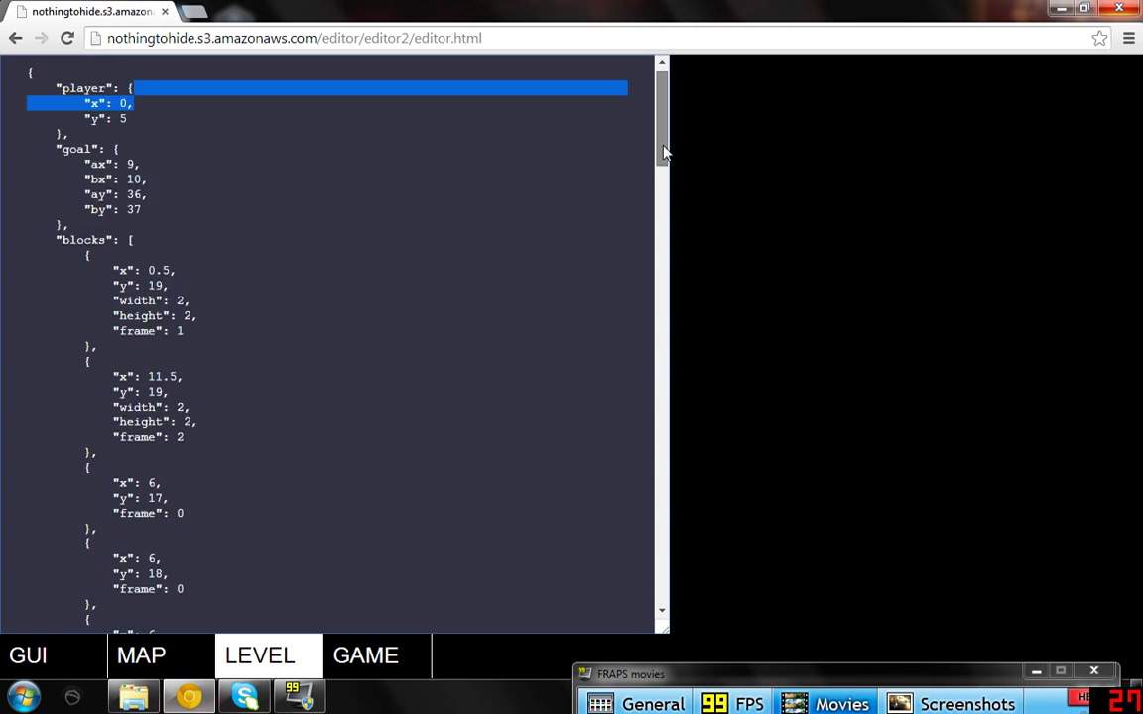
scroll(down, 3)
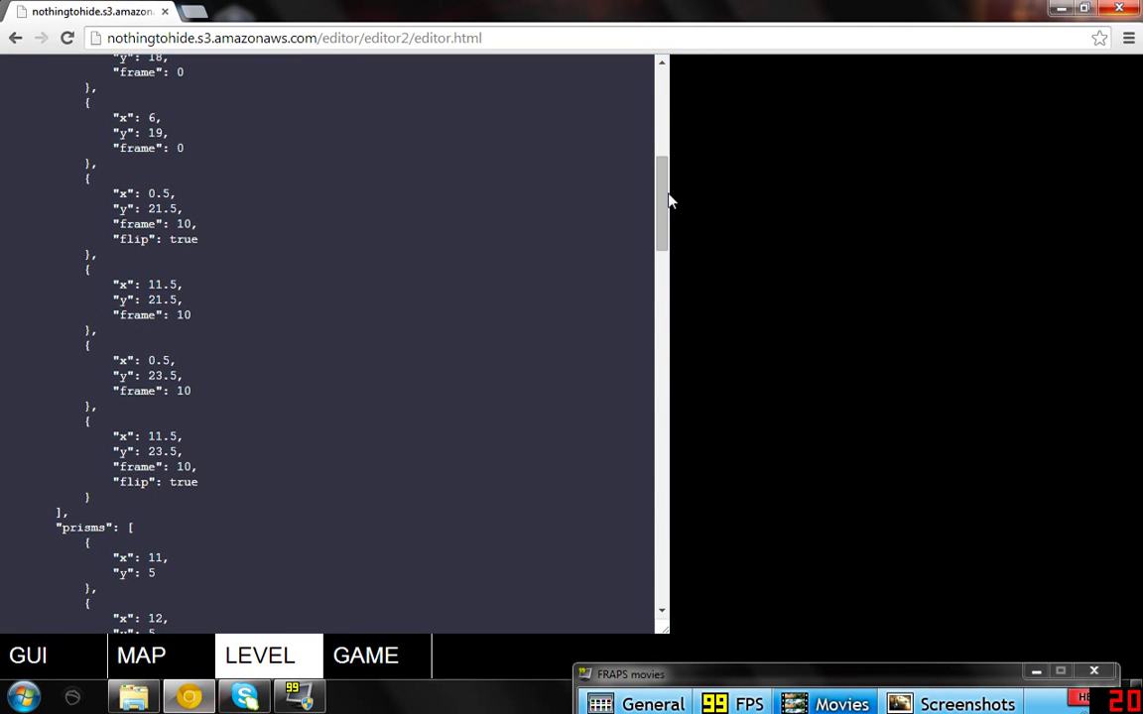
scroll(down, 3)
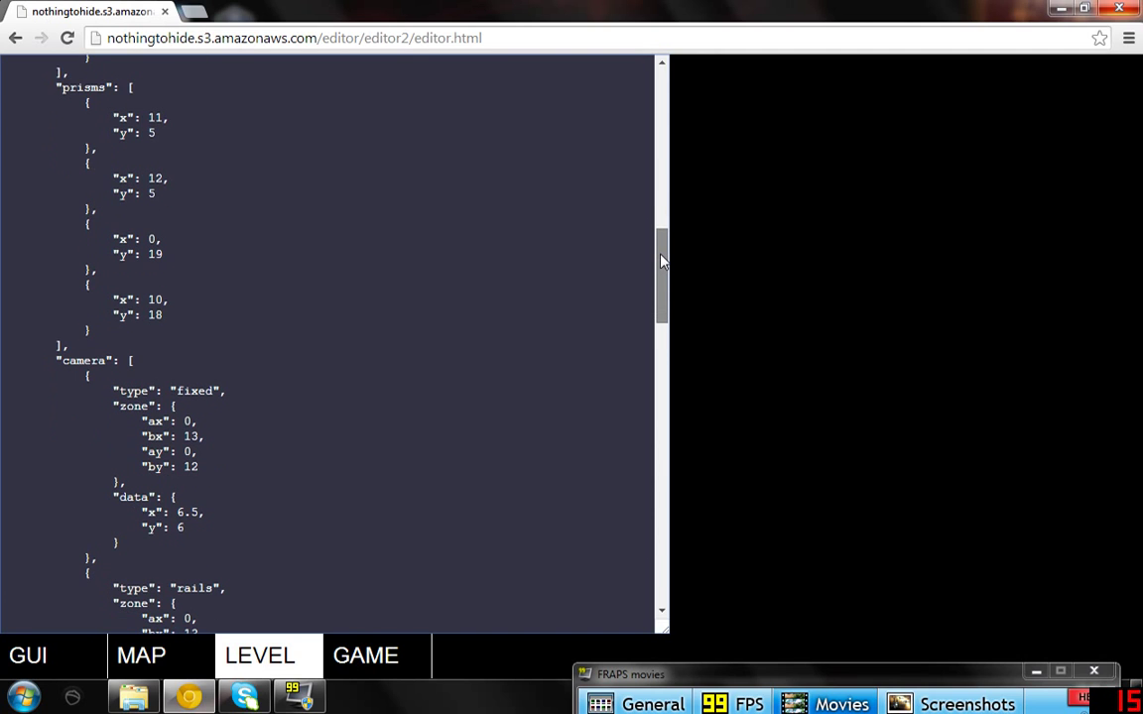
scroll(down, 3)
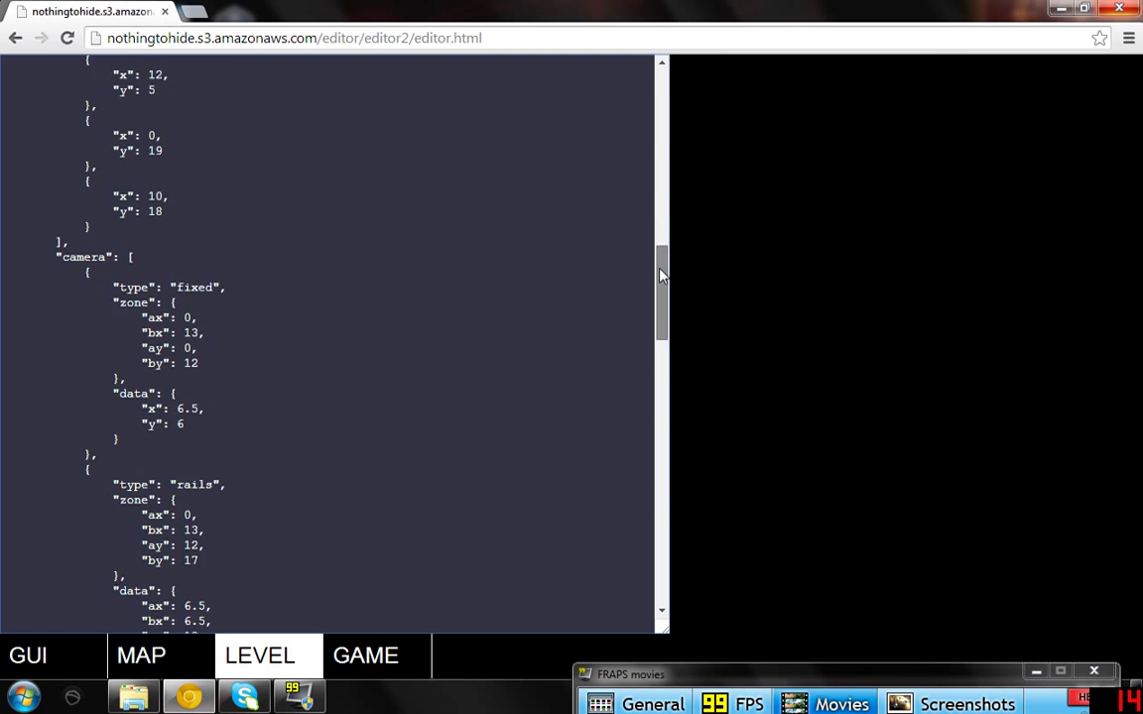
scroll(down, 3)
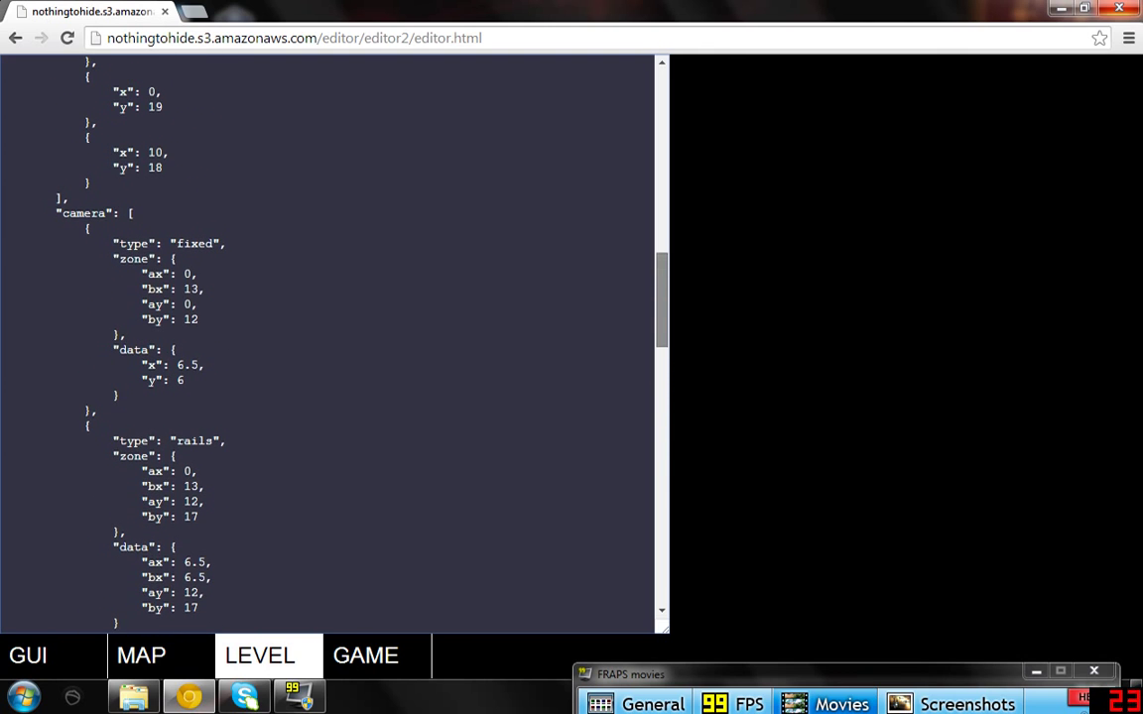
mouse_move(663, 286)
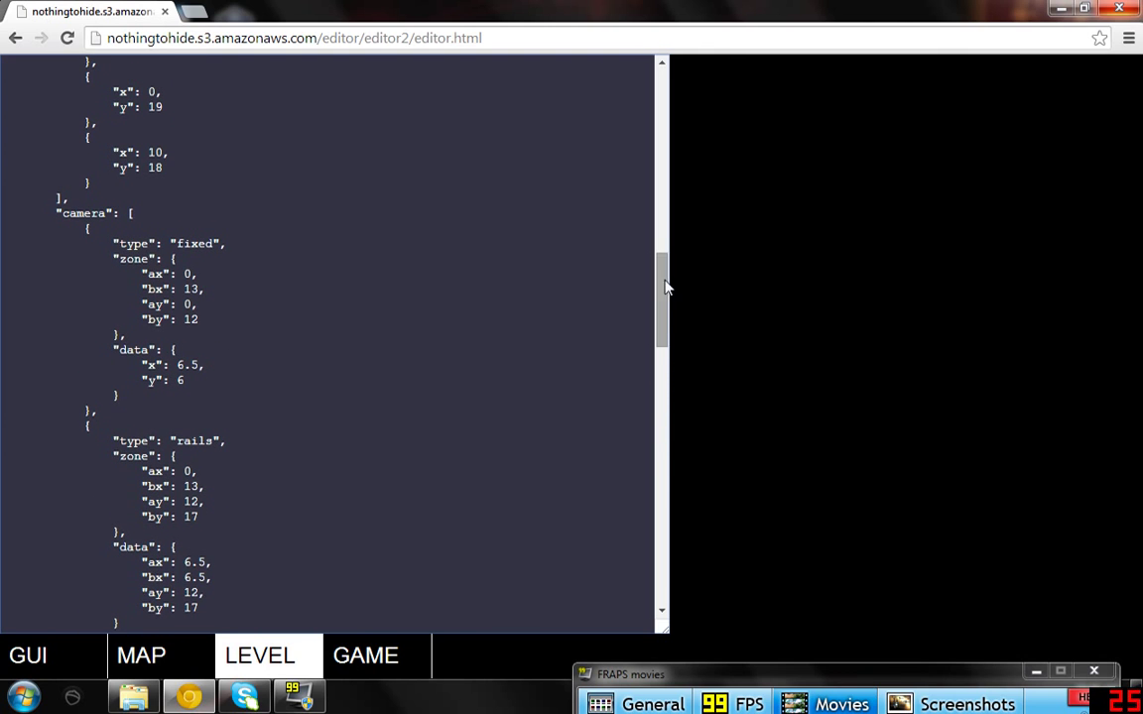
drag(661, 297, 662, 407)
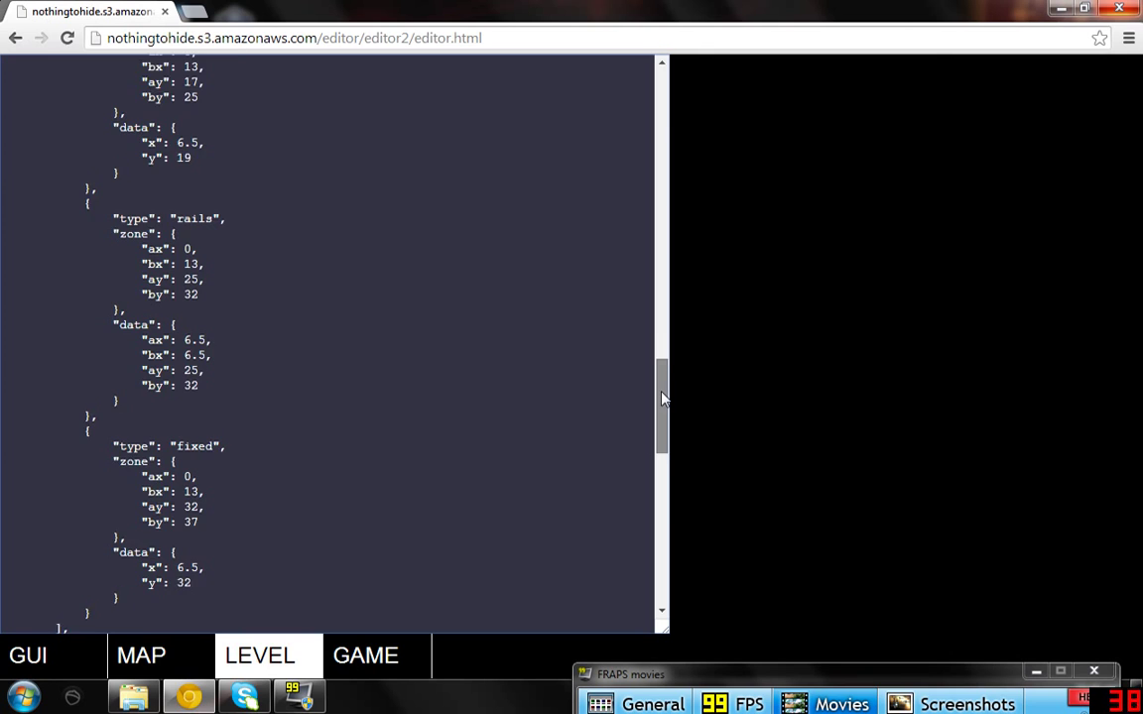
drag(662, 407, 662, 506)
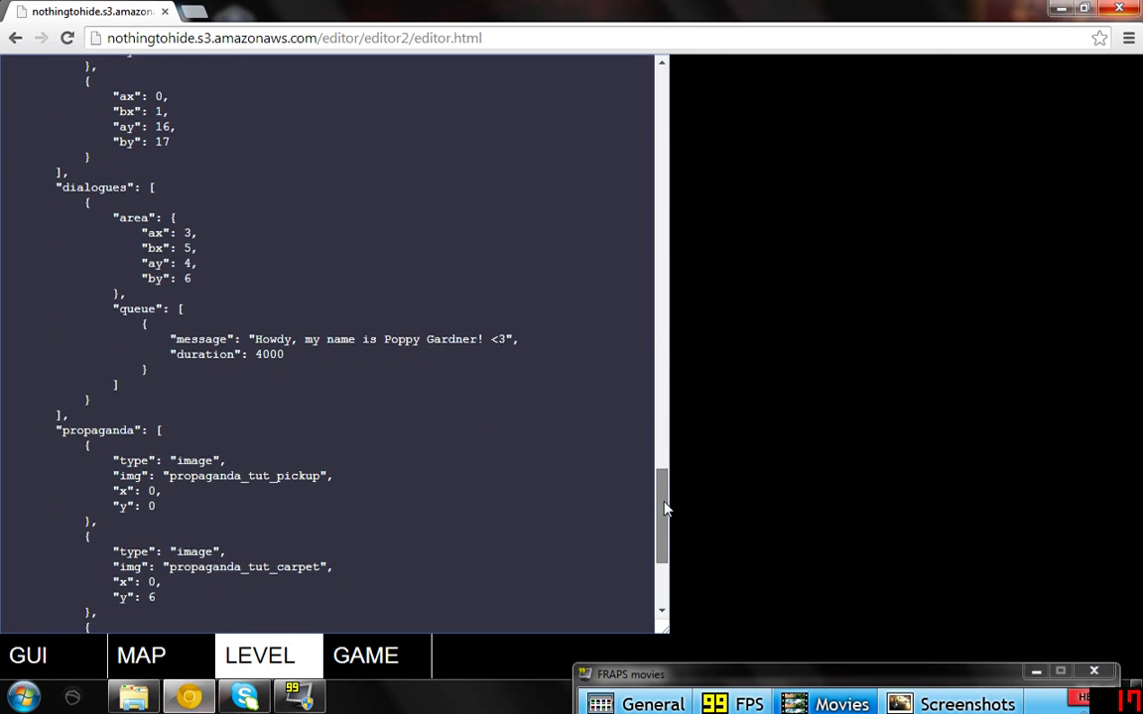
scroll(down, 3)
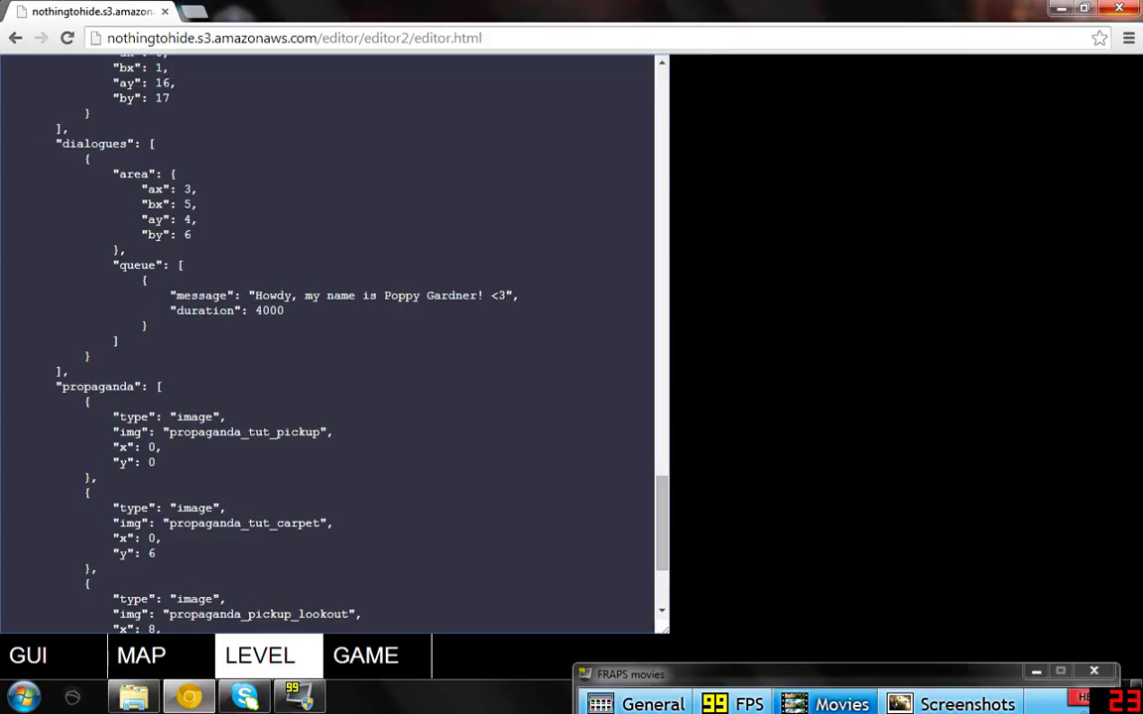
drag(385, 295, 475, 295)
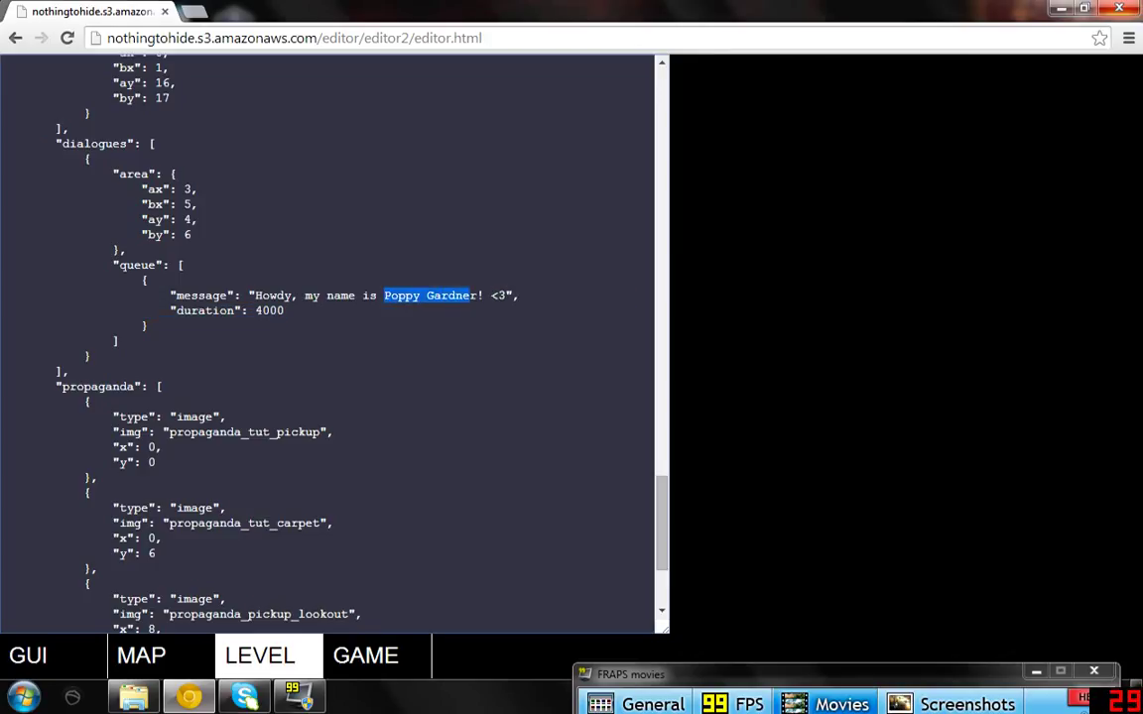
Replace the dialogue speaker's name with 'Little Miss Daddy Issues'
text(Little Miss Dadd)
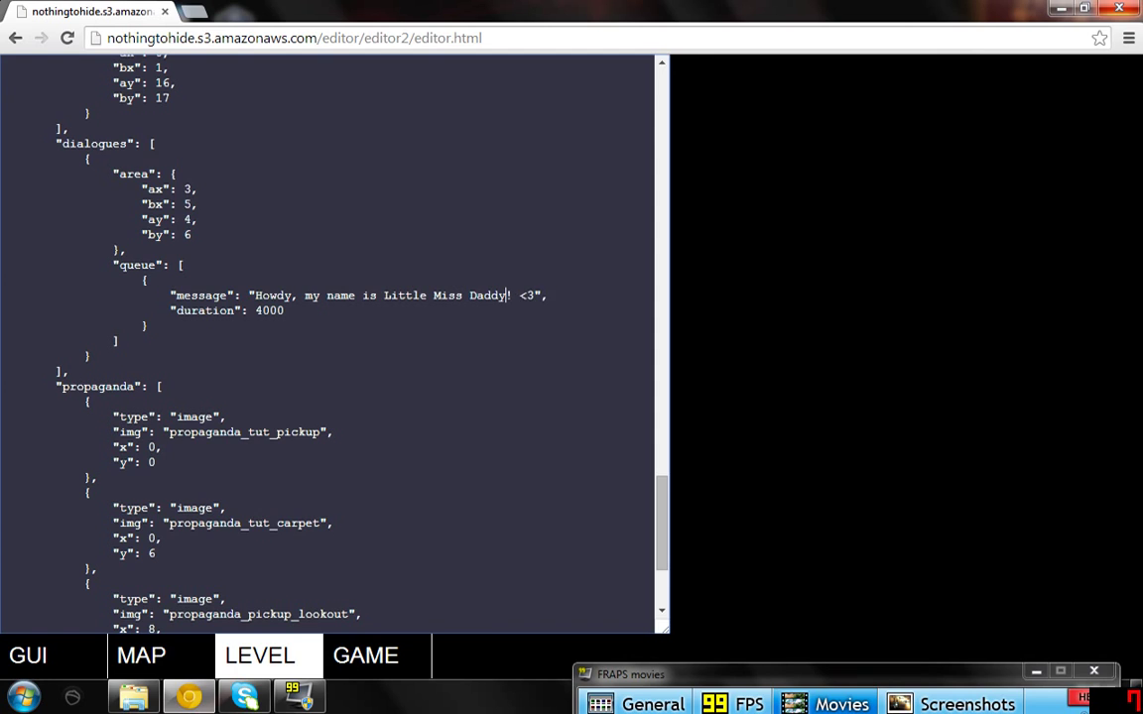
text(Issues)
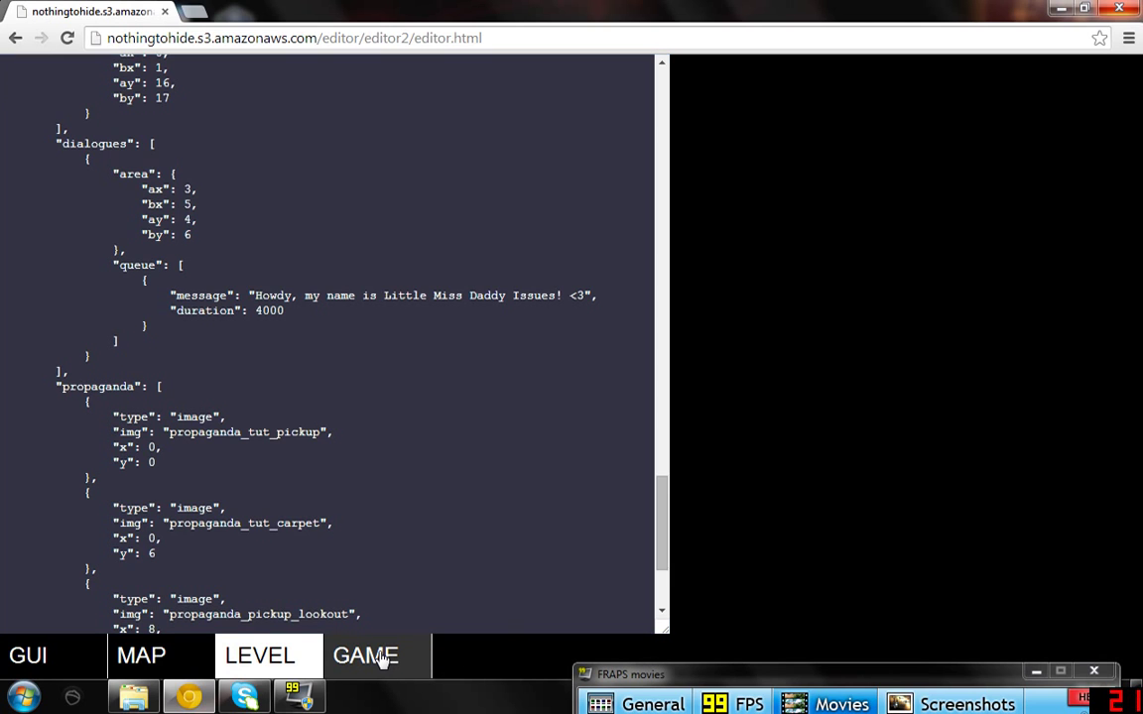
Run the edited level in the GAME preview, showing the 'Vote Gardner' poster stage
click(368, 656)
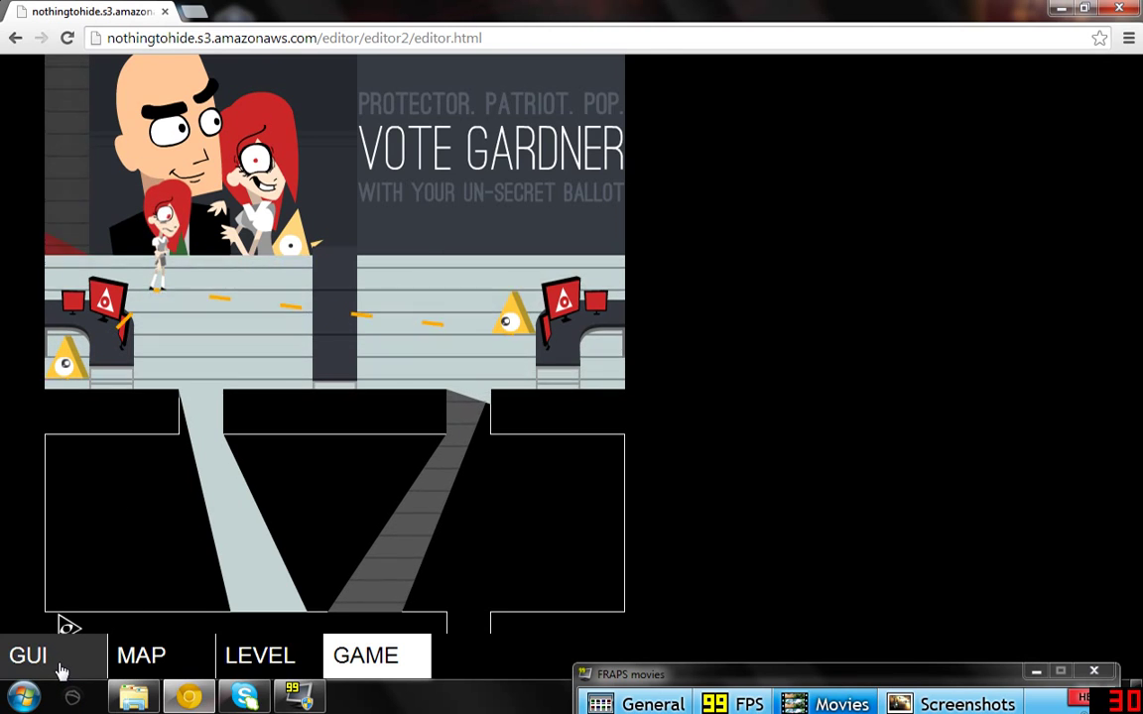
Switch from the game preview back to the GUI tile-painting map
click(141, 655)
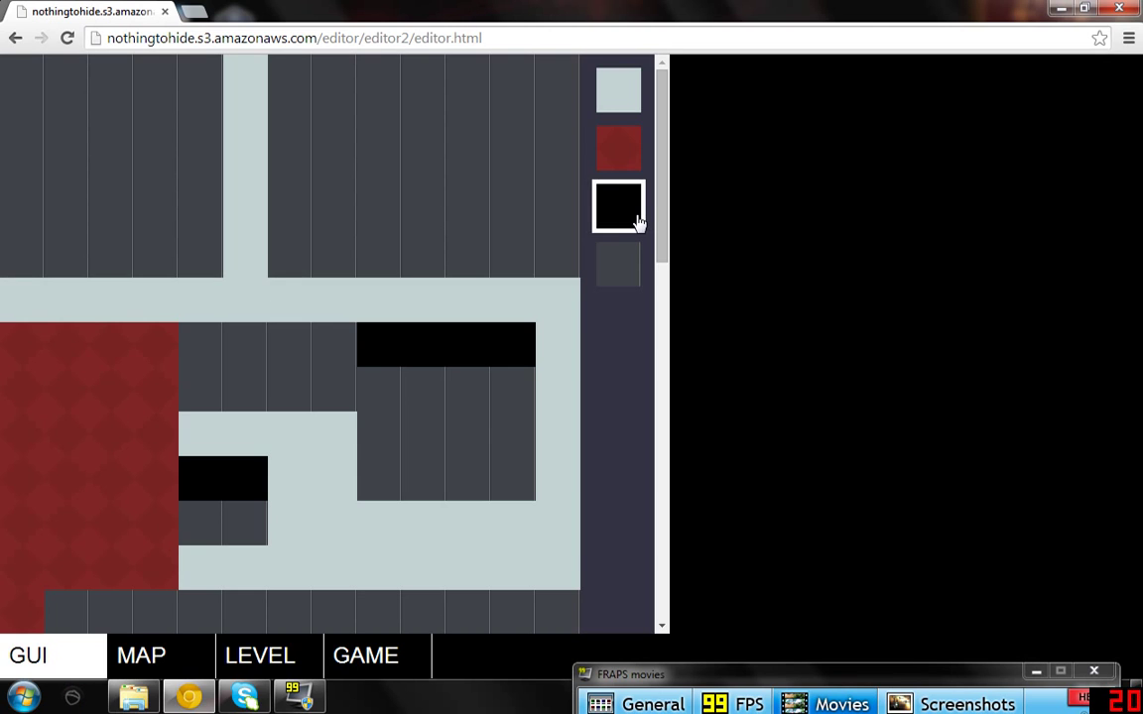
mouse_move(620, 220)
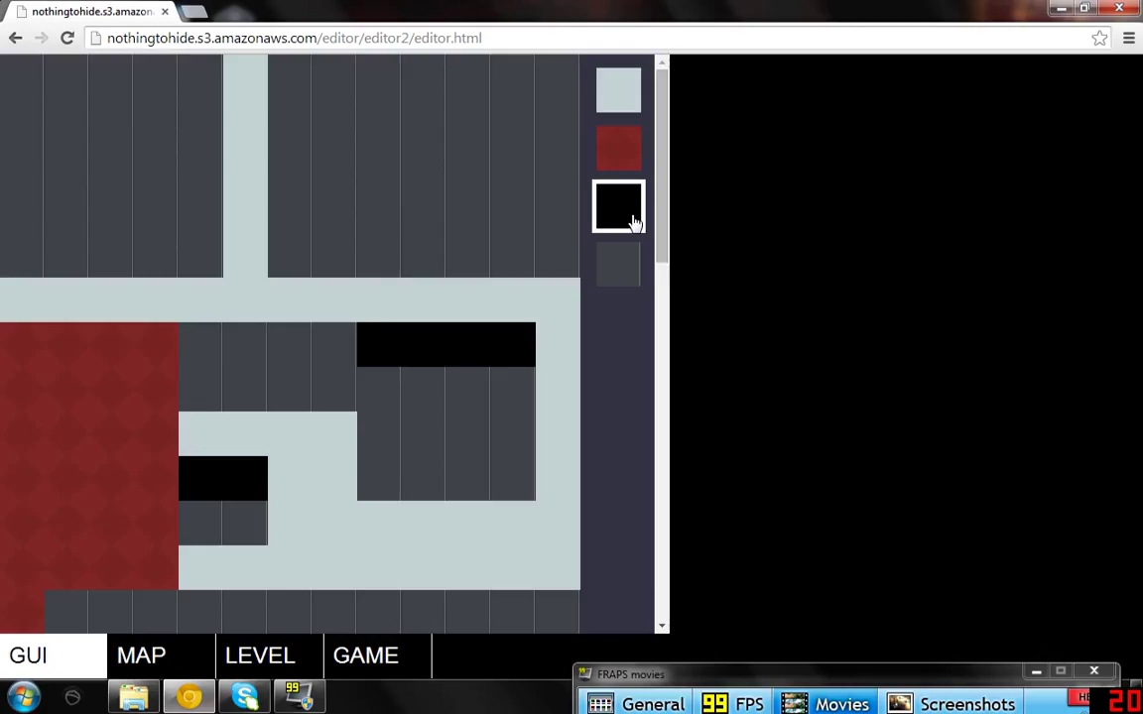
mouse_move(276, 206)
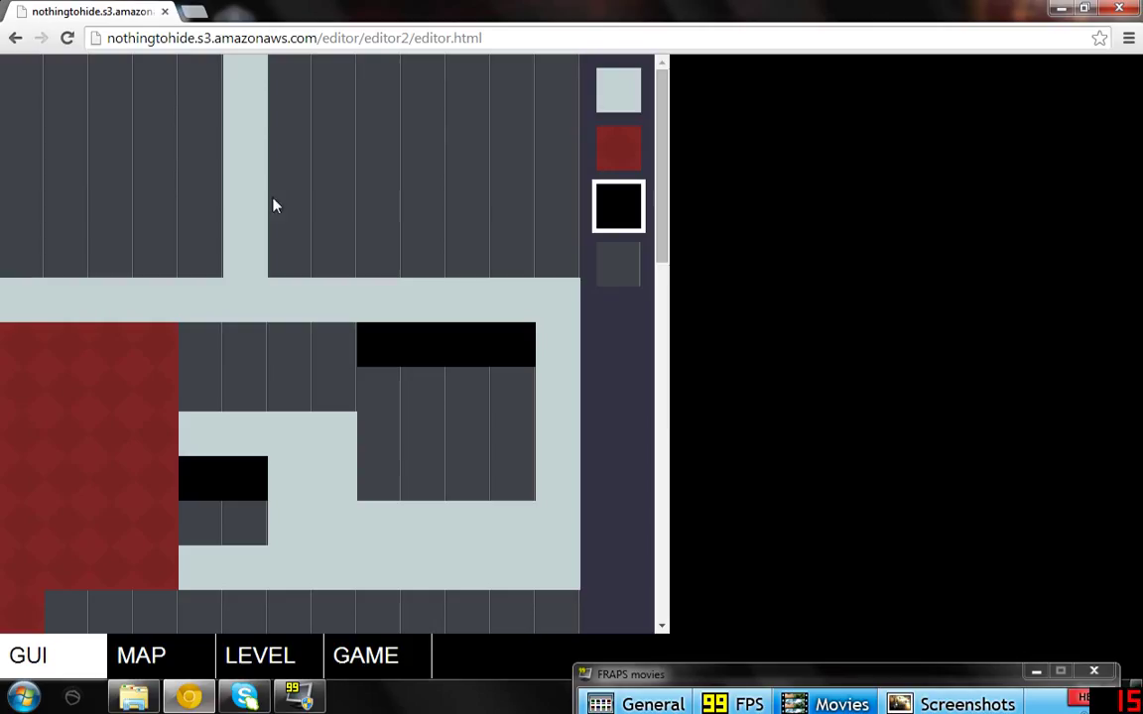